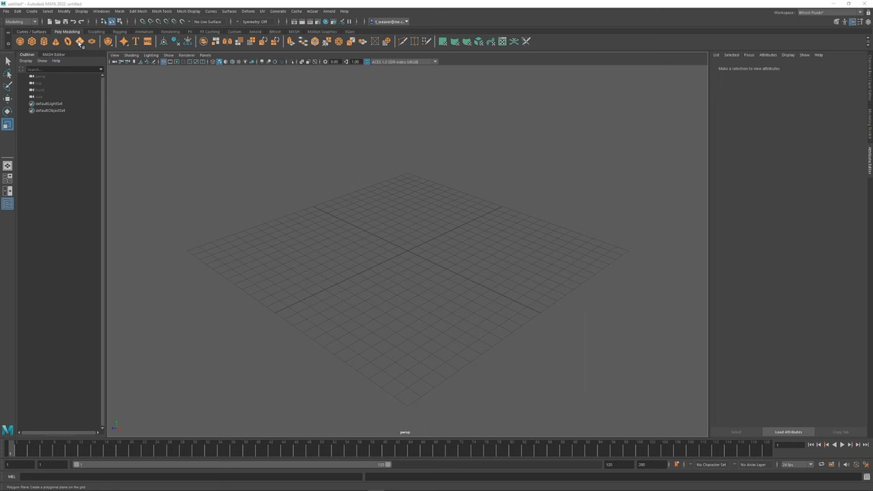
- Create a subdivided polygon plane in front of the mountain photo backdrop with its size set
{"action": "left_click", "coordinate": [79, 43]}
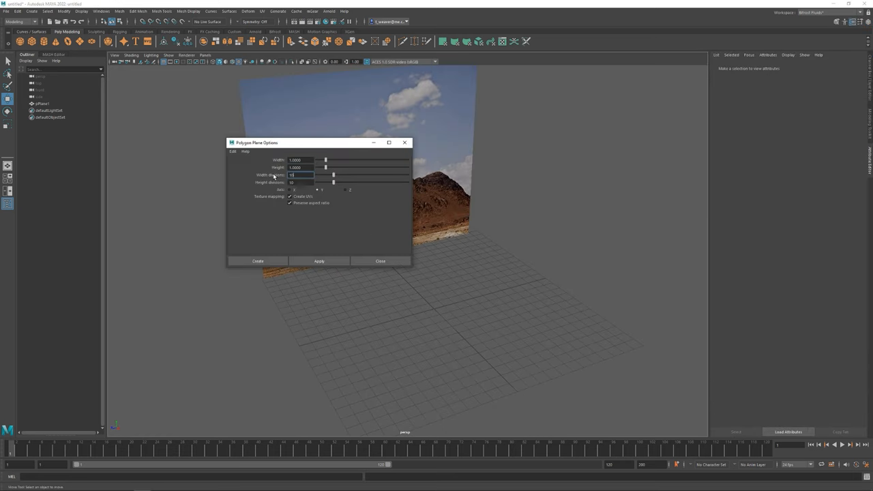
{"action": "left_click", "coordinate": [256, 261]}
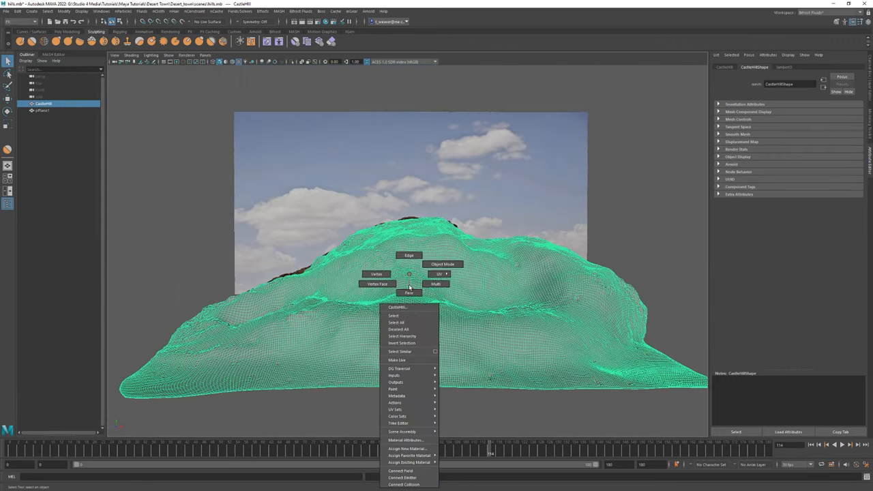
- Assign a new material with a perspective projection of the desert photo fitted to the mountain's bounding box
{"action": "left_click", "coordinate": [402, 448]}
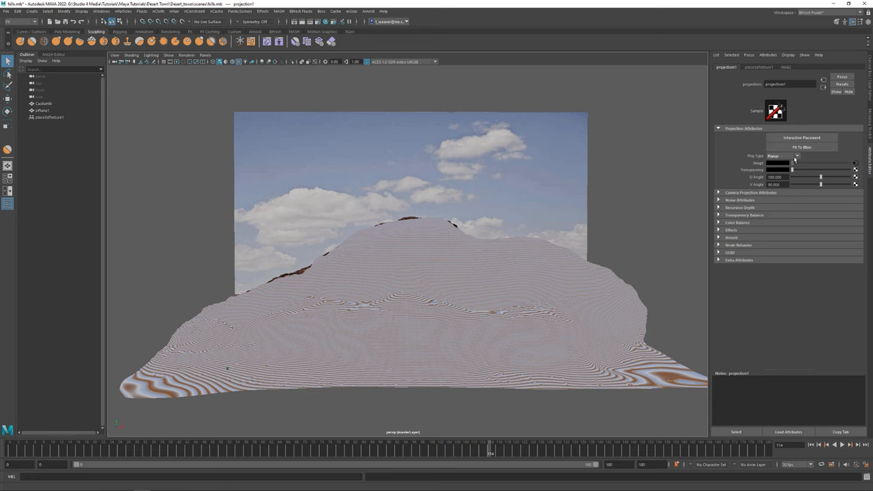
{"action": "left_click", "coordinate": [796, 156]}
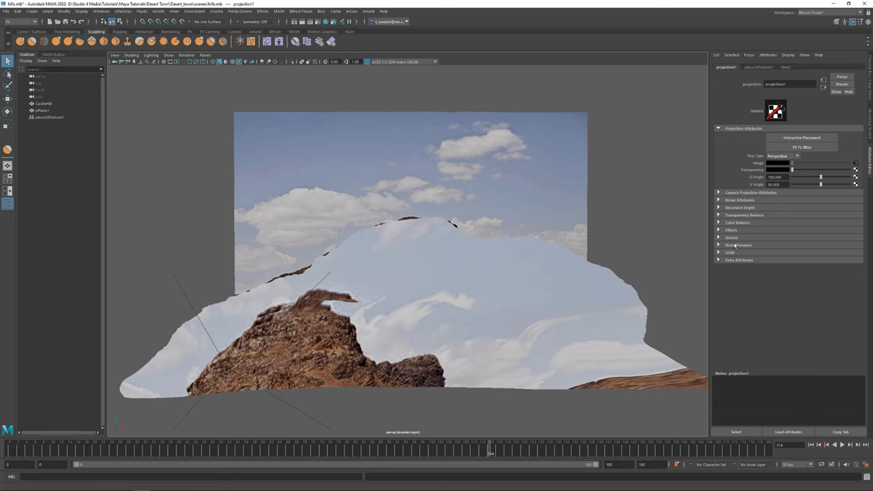
{"action": "left_click", "coordinate": [717, 192]}
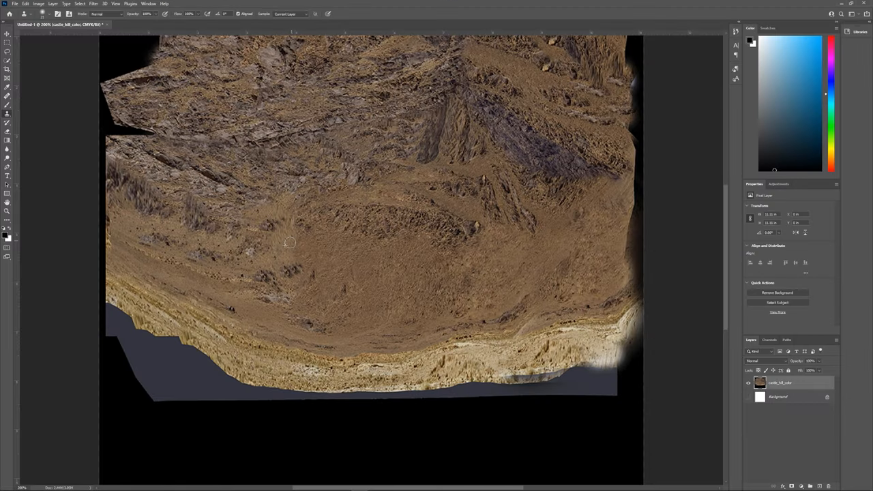
{"action": "mouse_move", "coordinate": [267, 207]}
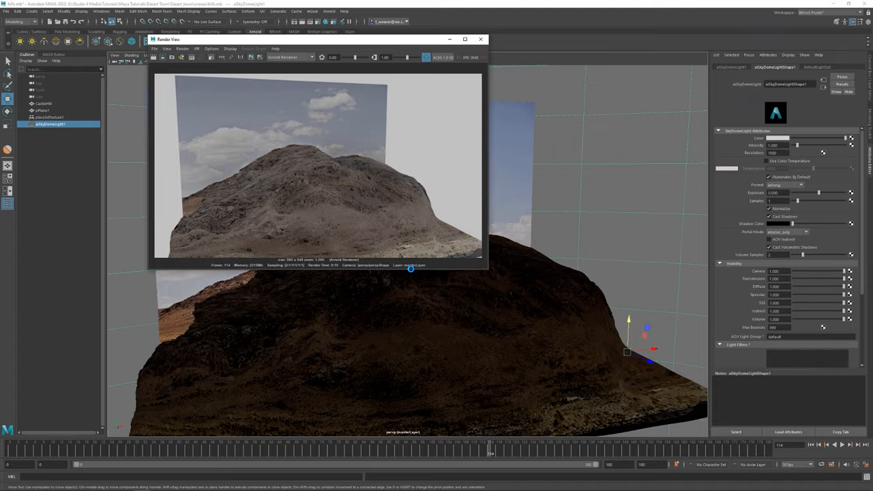
- Render a preview of the mountain lit by the Arnold SkyDome light
{"action": "left_click", "coordinate": [483, 38]}
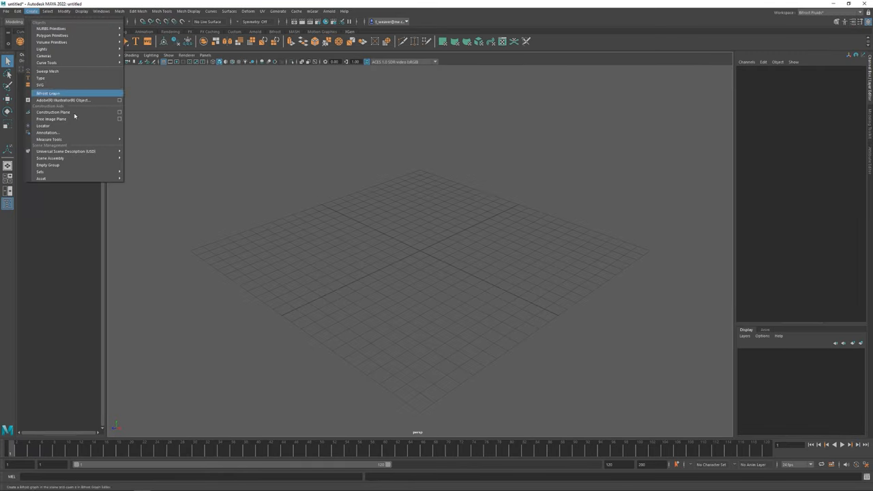
- Place the castle wall photo as a free image plane and begin tracing a tower over it in front view
{"action": "left_click", "coordinate": [46, 120]}
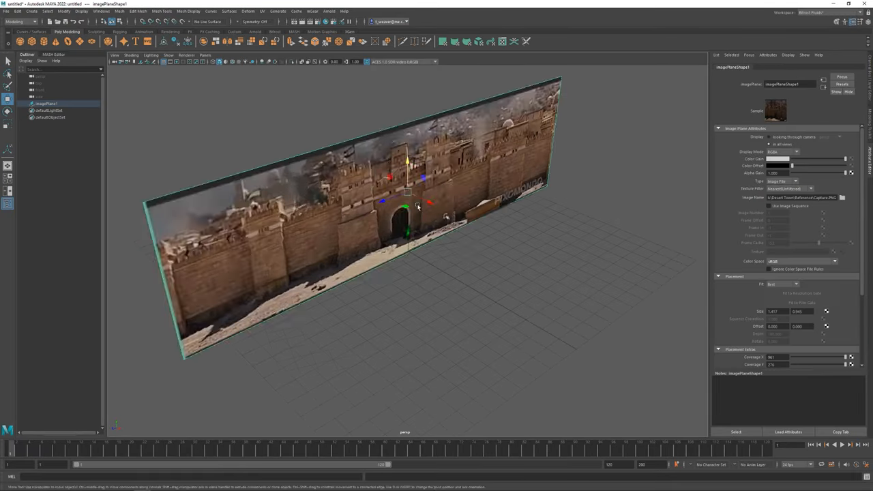
{"action": "left_click", "coordinate": [161, 10]}
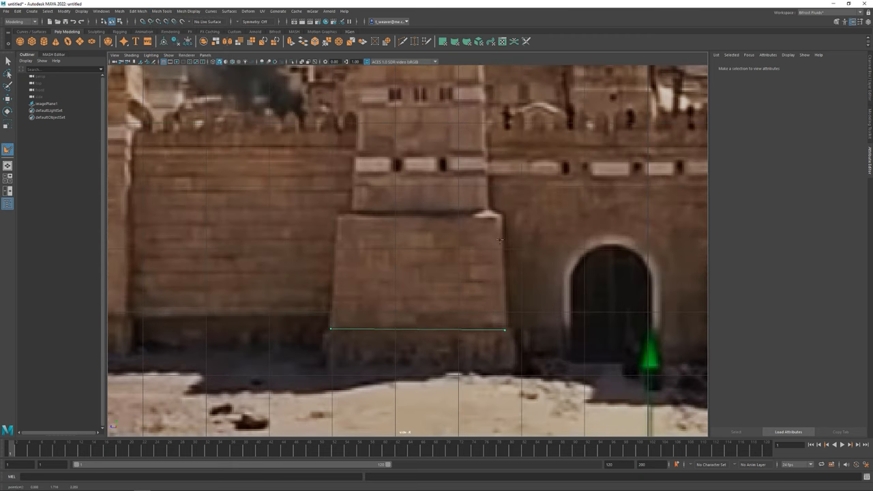
{"action": "right_click", "coordinate": [420, 225]}
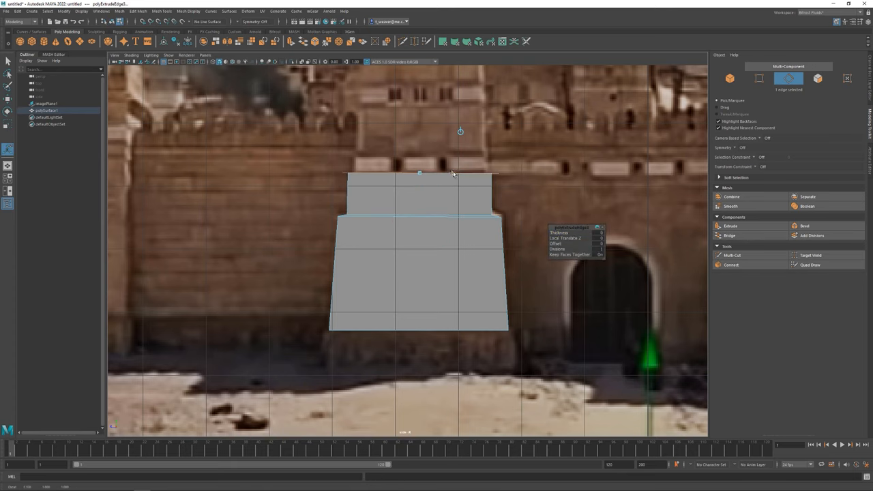
- Extrude the traced tower outline into depth and shape its angled base sections
{"action": "left_click_drag", "start_coordinate": [420, 171], "coordinate": [419, 84]}
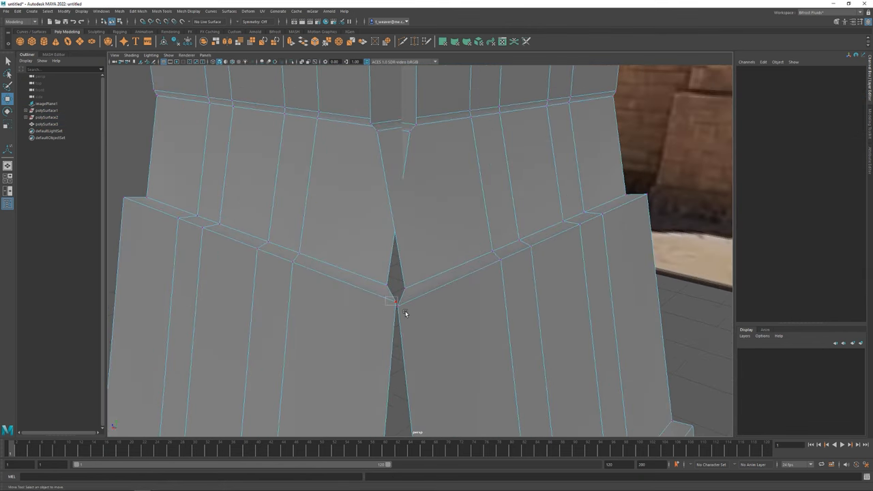
{"action": "left_click", "coordinate": [136, 11]}
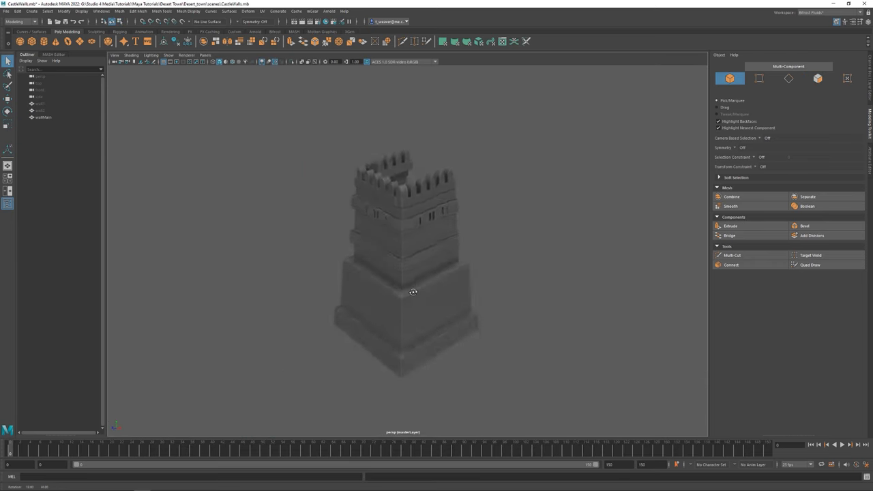
- Add crenellations and window cut-outs to complete the tower
{"action": "left_click", "coordinate": [412, 292]}
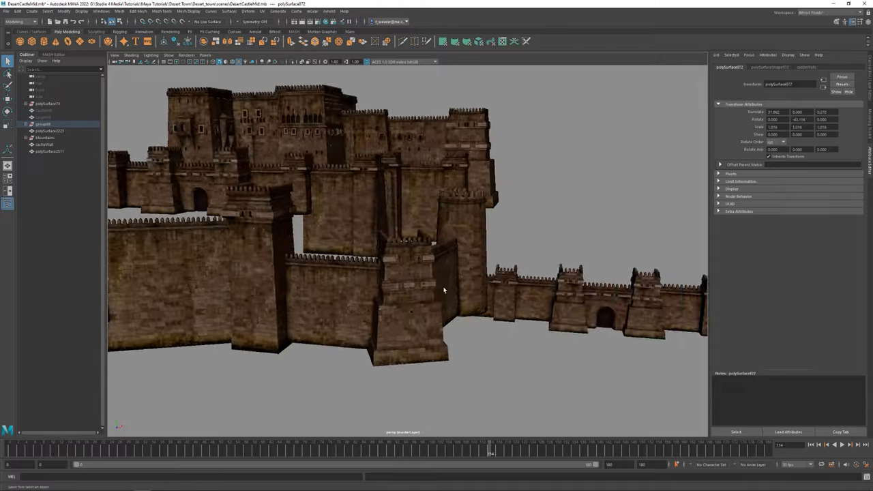
- Arrange a castle wall piece, then inspect the textured village house from around it
{"action": "left_click", "coordinate": [43, 117]}
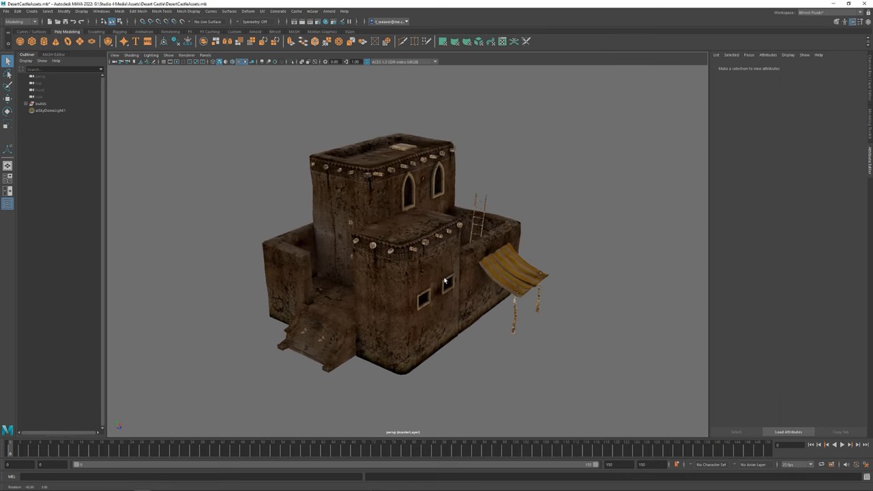
{"action": "left_click_drag", "start_coordinate": [443, 279], "coordinate": [370, 258]}
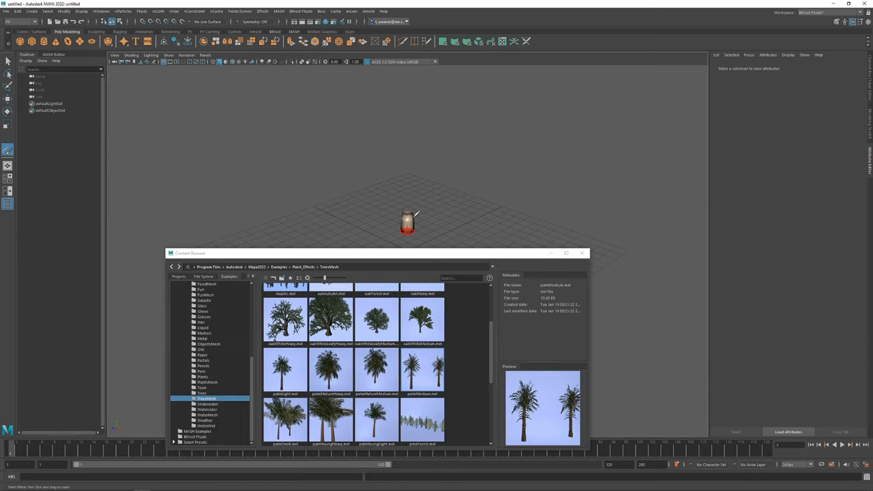
- Load a palm tree preset from the Paint Effects Trees examples into the scene
{"action": "double_click", "coordinate": [423, 408]}
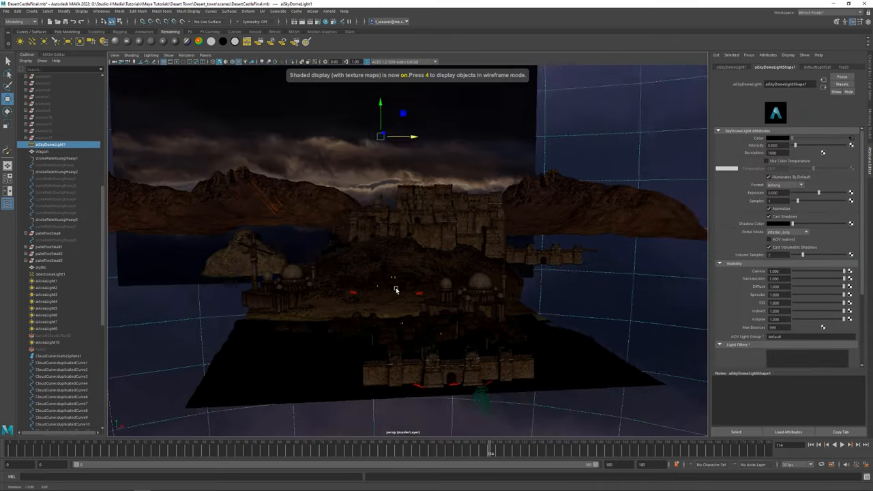
- Select the Arnold atmosphere fog to give the castle scene a bluish night haze
{"action": "left_click", "coordinate": [41, 349]}
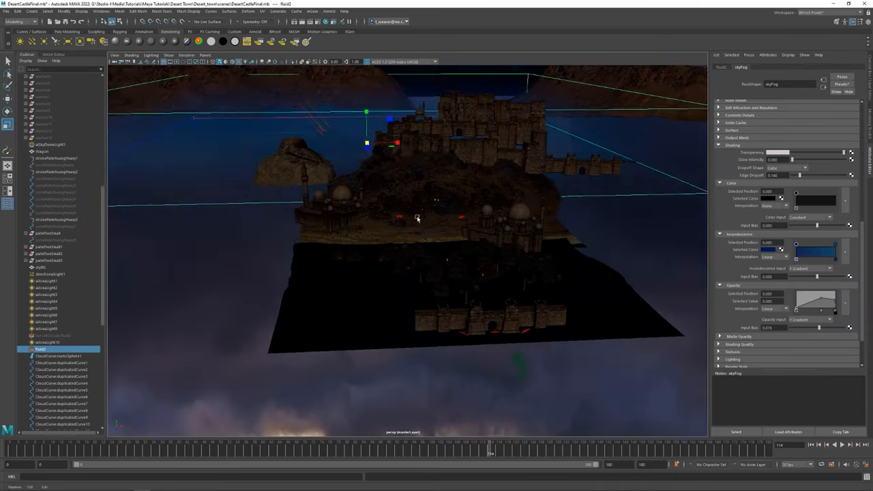